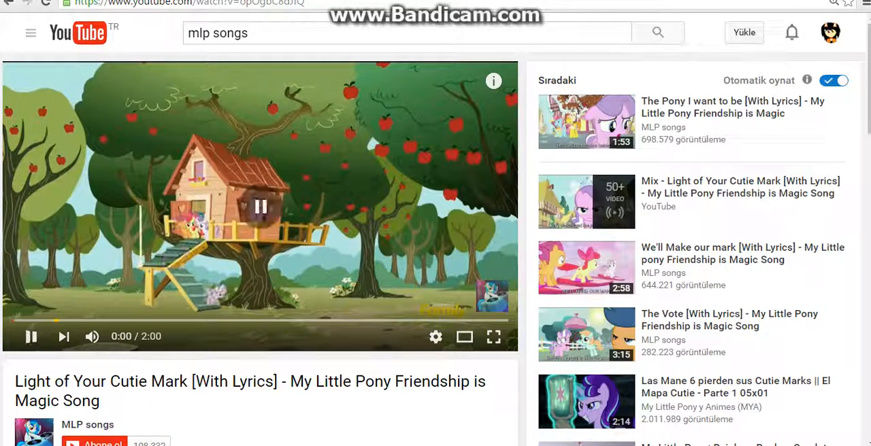
- Leave the YouTube video and bring up Google results for 'mlp base'
click(30, 337)
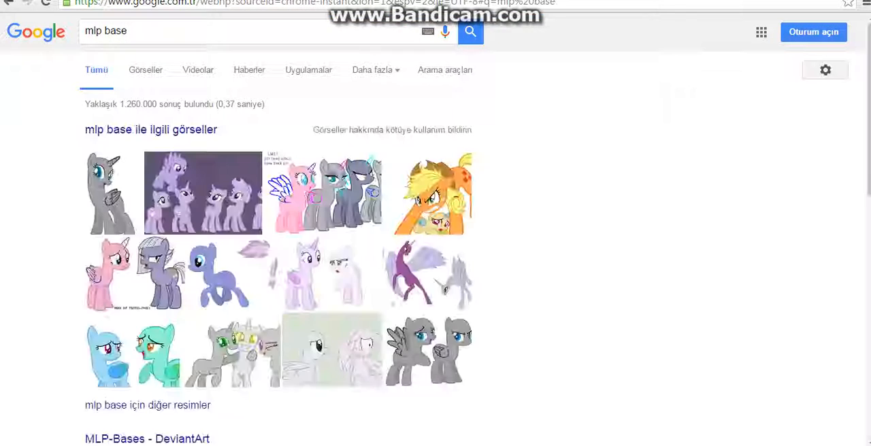
- Switch the 'mlp base' search to Görseller (Images) and scroll down through the pony base grid
click(144, 70)
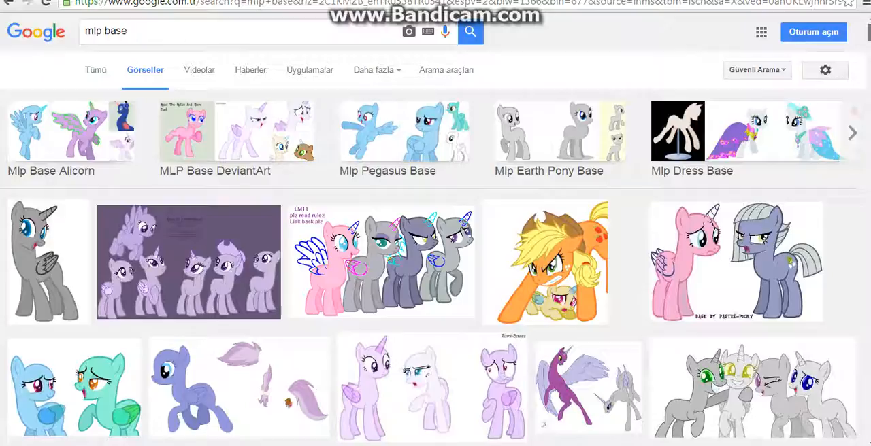
scroll(down, 3)
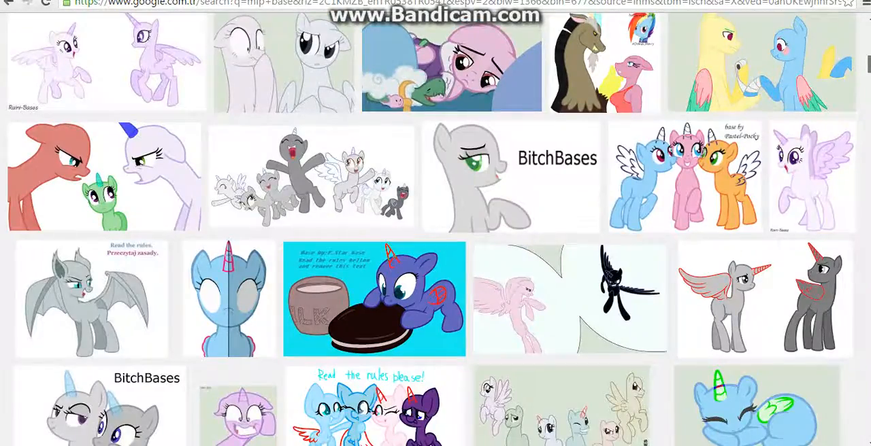
scroll(down, 3)
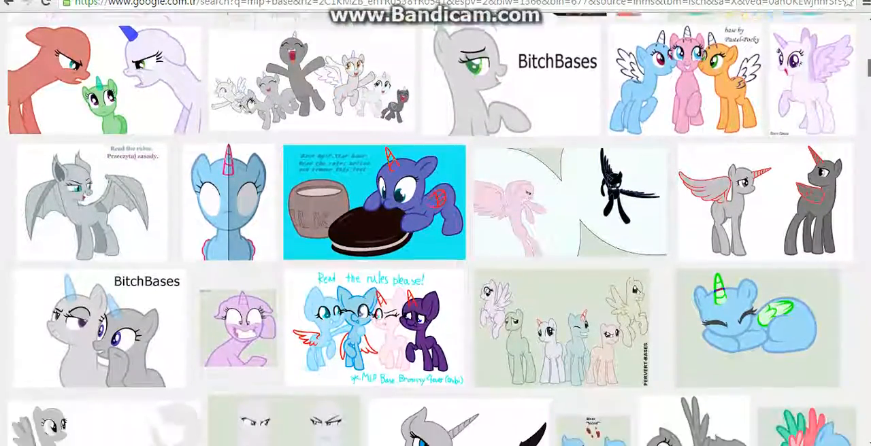
scroll(down, 3)
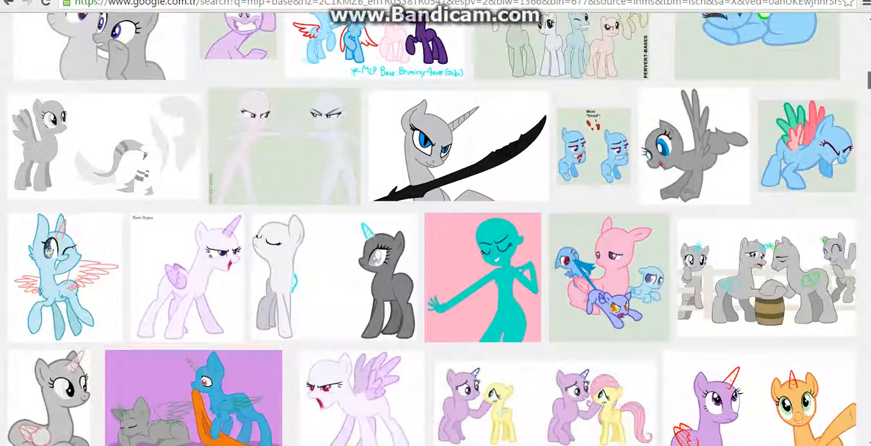
scroll(down, 3)
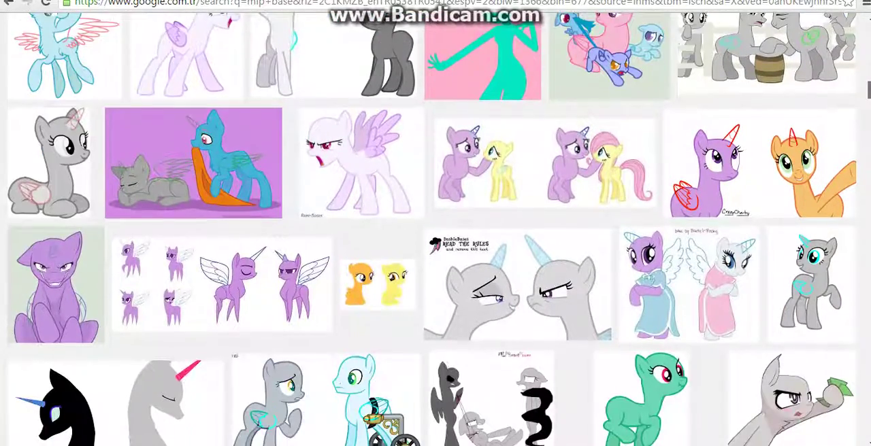
scroll(down, 3)
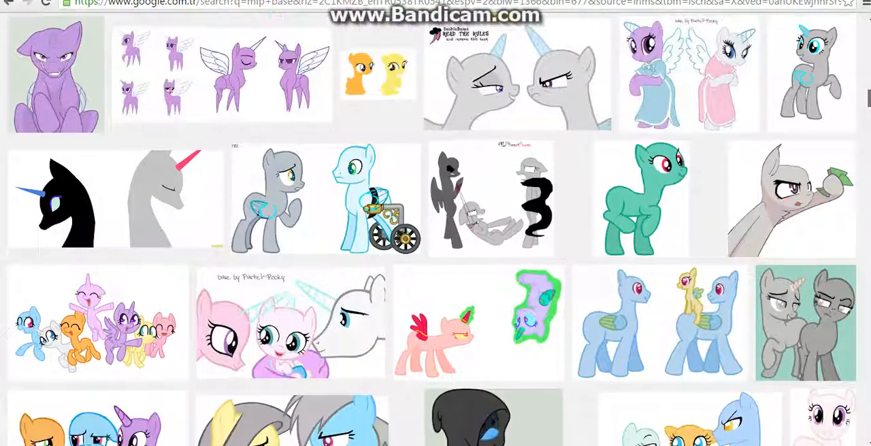
- Save the green MLP Base #3 pony picture as a PNG via 'Resmi farklı kaydet' and Kaydet
click(641, 198)
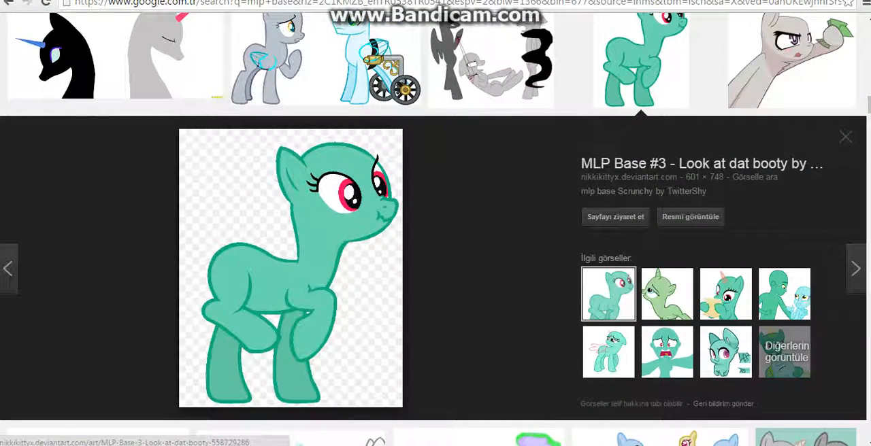
right_click(292, 266)
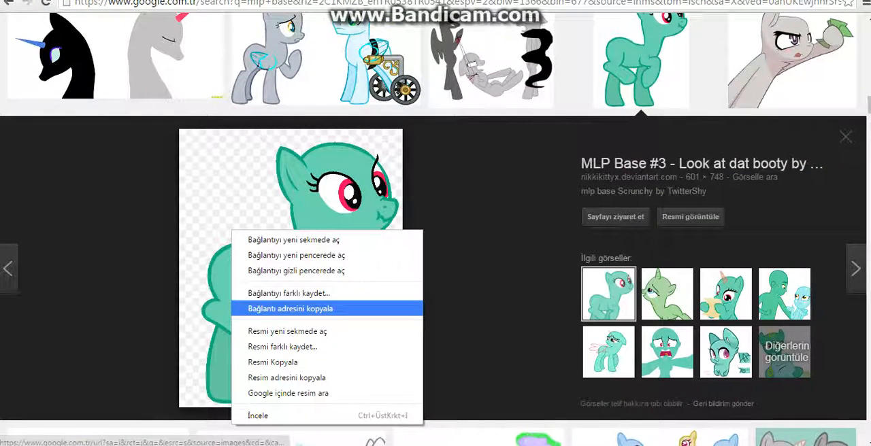
mouse_move(289, 309)
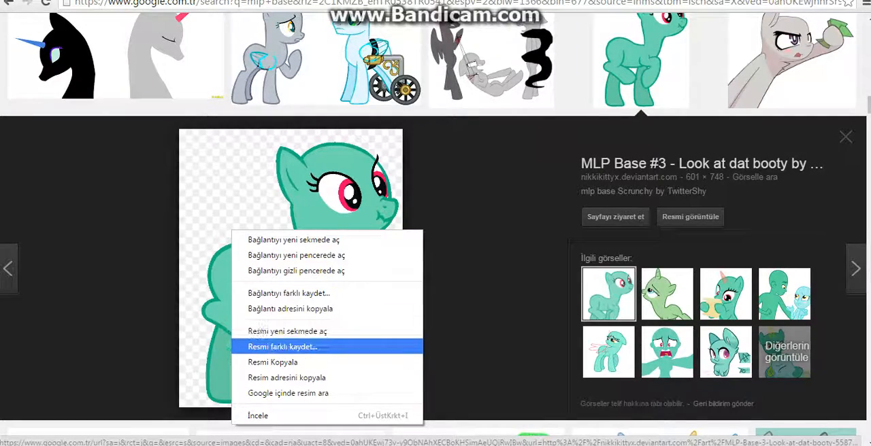
click(283, 345)
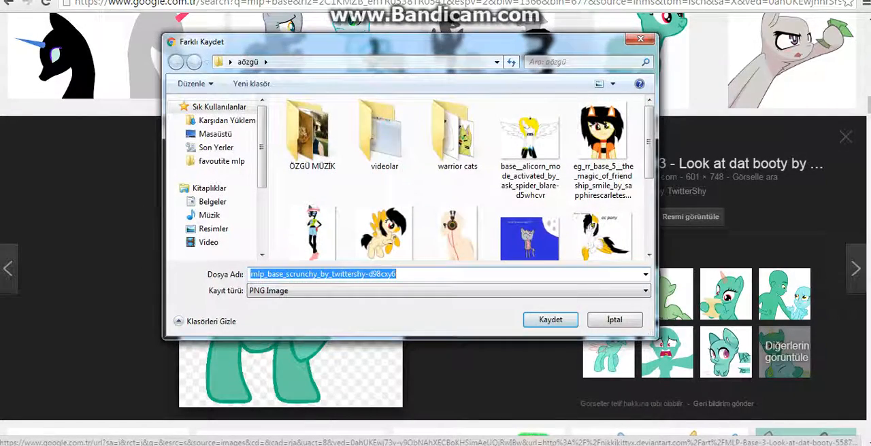
click(550, 320)
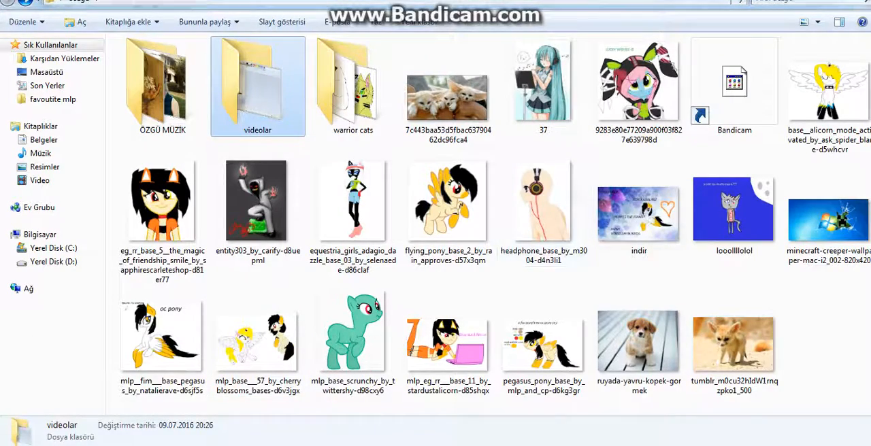
- Open the saved green pony base file for editing in Paint
click(161, 201)
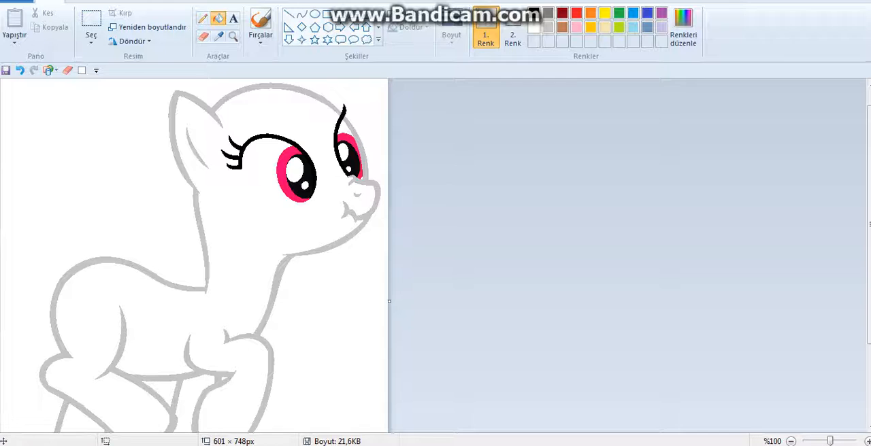
- Widen the Paint canvas to the right to 796 × 748 pixels
drag(390, 302, 515, 302)
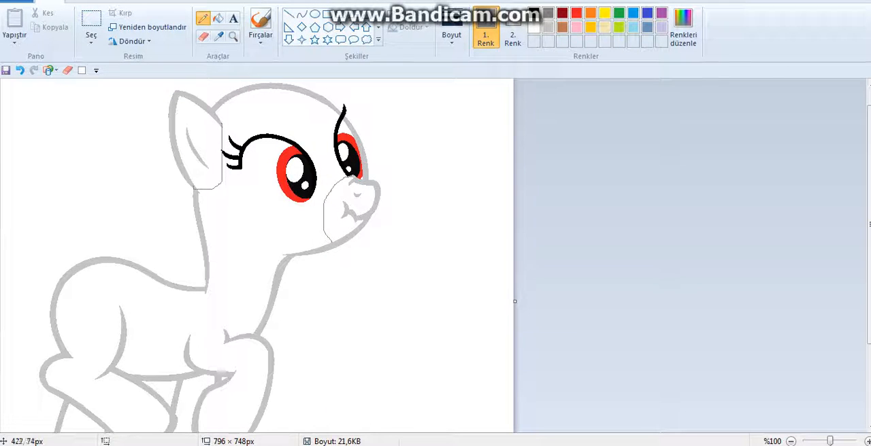
- Fill the pony's inner ear and muzzle with grey
click(197, 136)
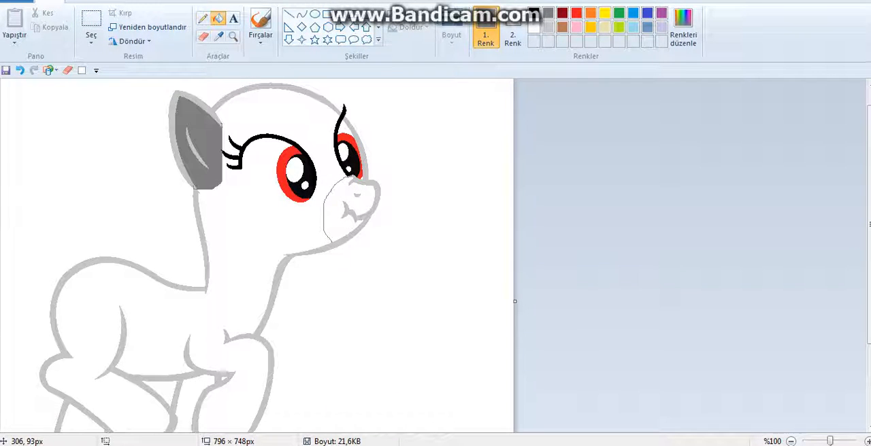
click(347, 211)
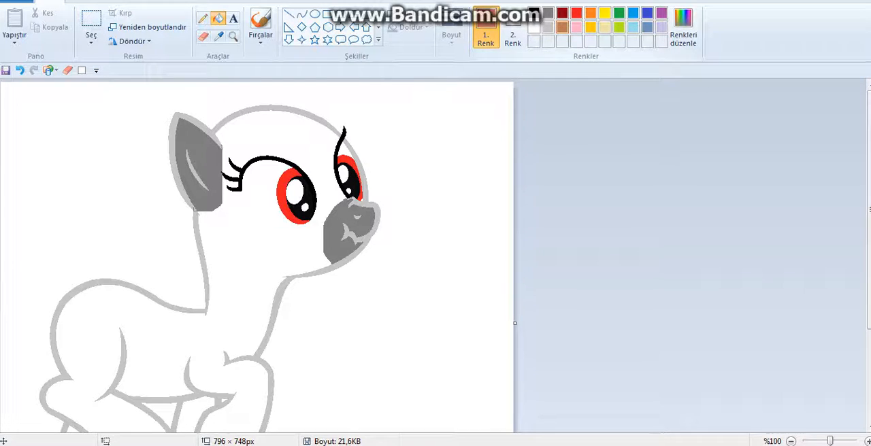
- Mix a dark brown custom colour in Edit colours and confirm with Tamam
click(683, 27)
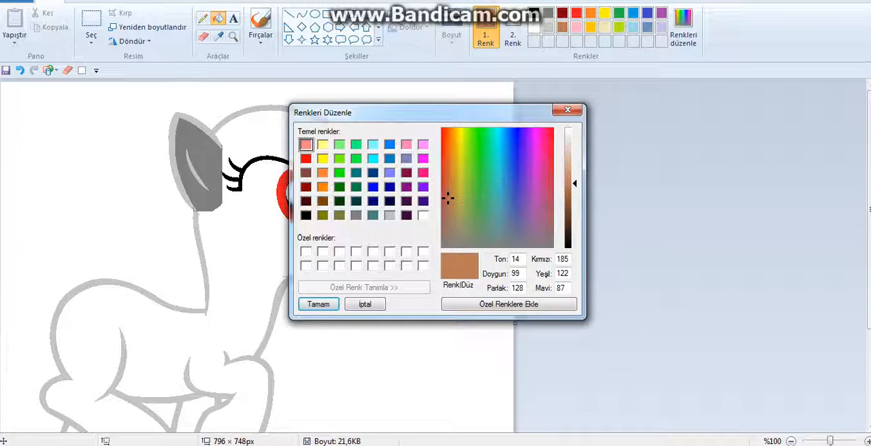
drag(573, 184, 573, 217)
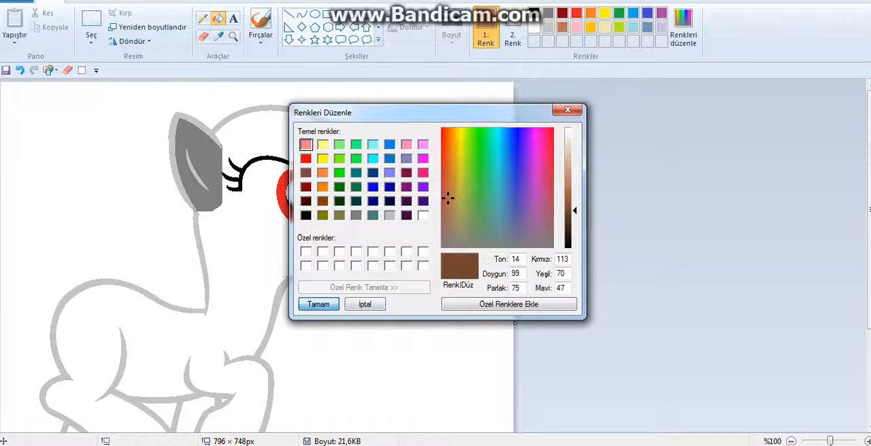
click(318, 305)
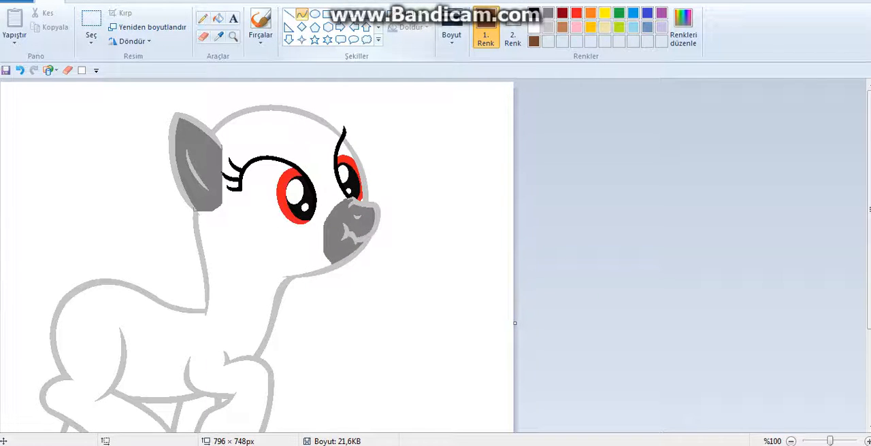
- Draw a curved brown mane outline across the pony's head with the brush
drag(207, 125, 388, 189)
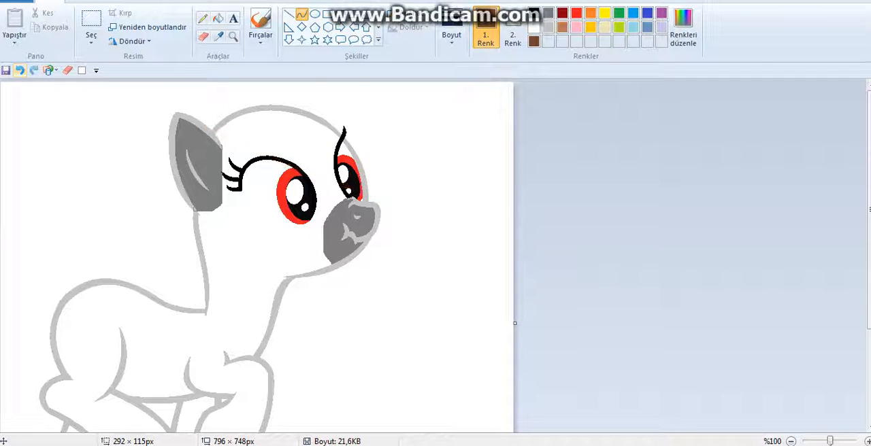
drag(207, 124, 381, 201)
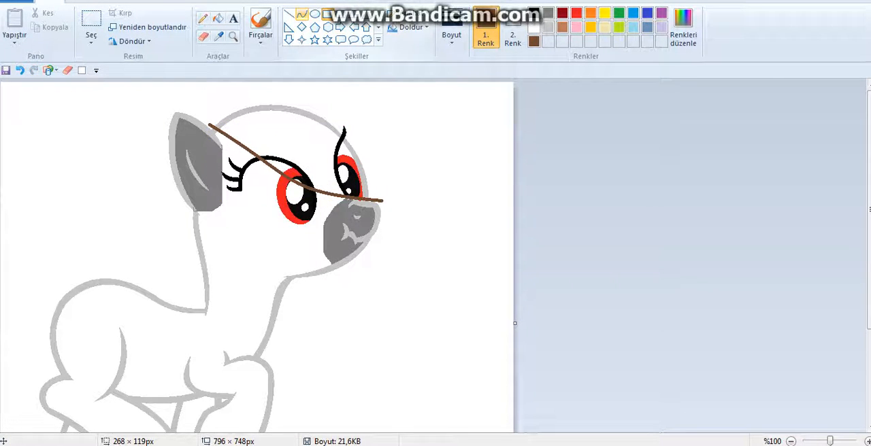
drag(198, 120, 384, 201)
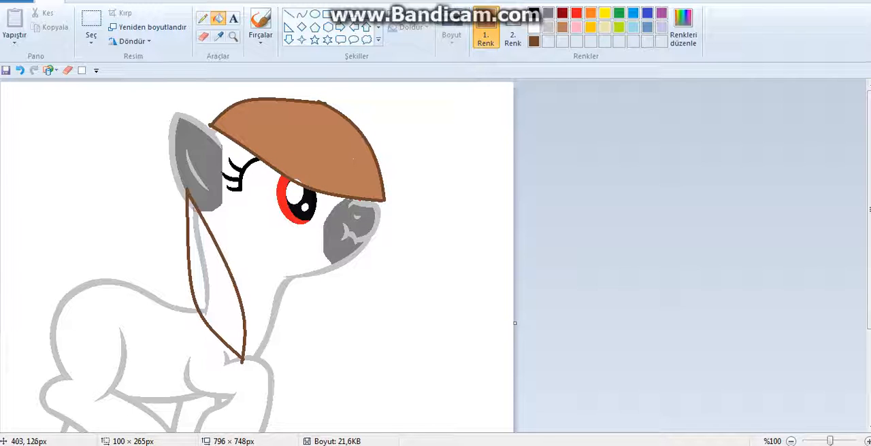
- Fill the mane outline, including the strand down the neck, with brown
click(217, 286)
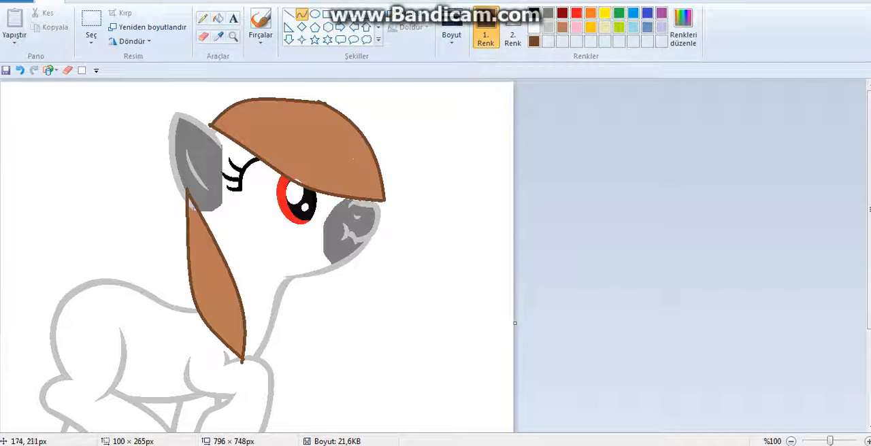
drag(95, 280, 95, 402)
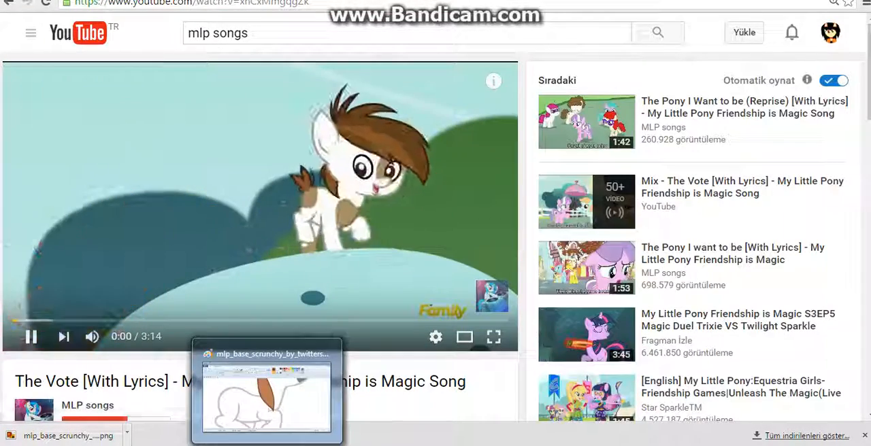
click(265, 395)
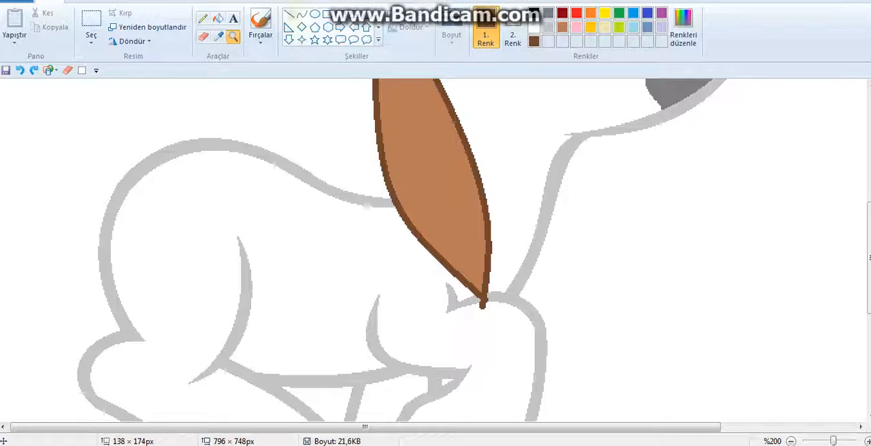
- Draw and fill a curled brown tail behind the pony, then zoom out to 50%
click(451, 34)
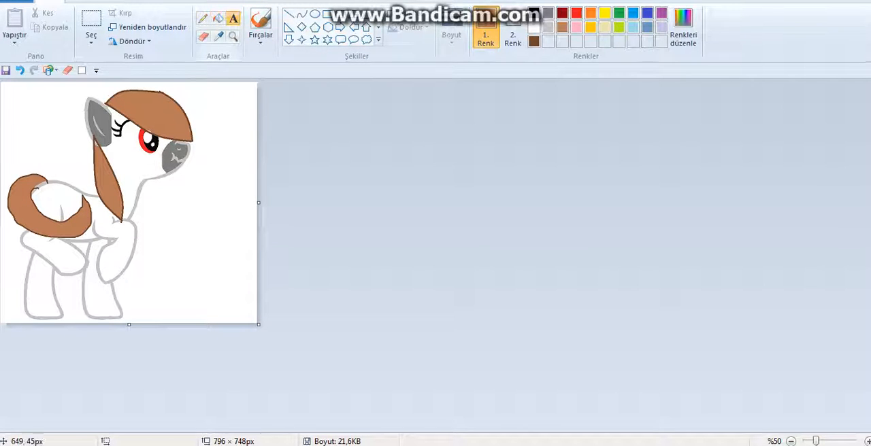
- Place a text box beside the pony's head and begin typing 'cu'
drag(149, 189, 223, 219)
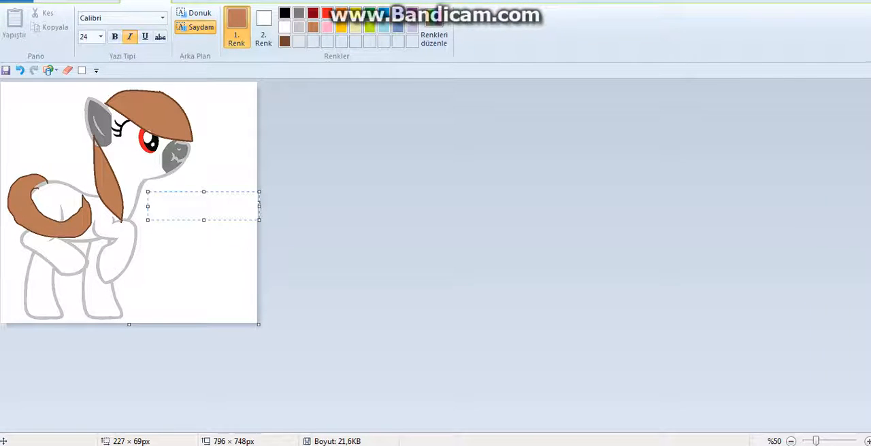
text(cutie)
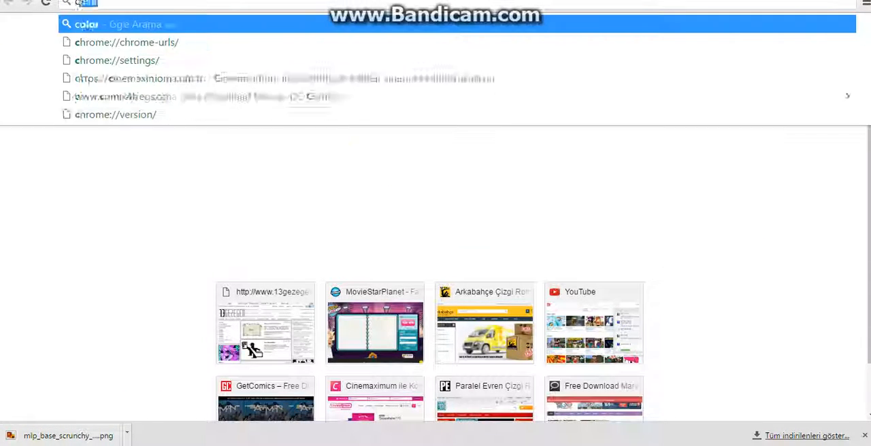
- Type 'cutie' into the Chrome address bar
text(cutie)
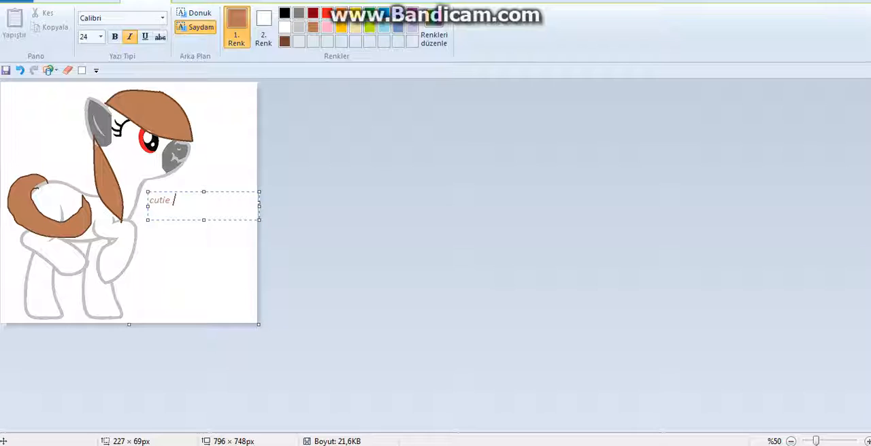
- Finish typing the caption 'cutie mark?' in brown and commit it beside the pony
text(ma)
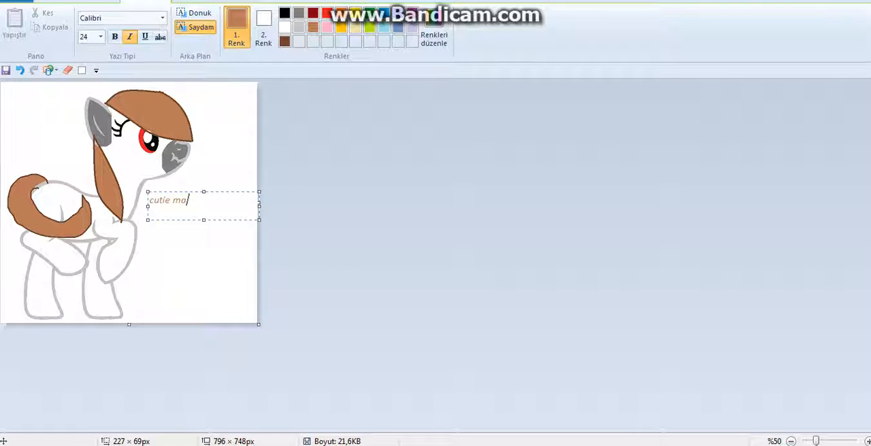
text(k)
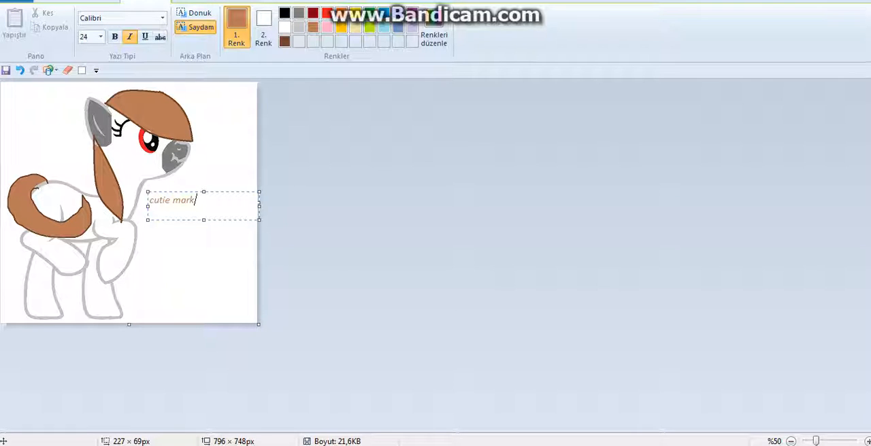
text(?)
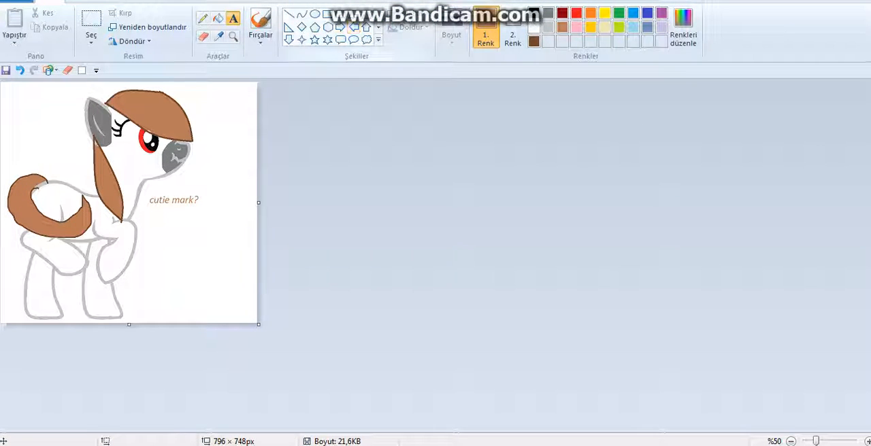
click(354, 39)
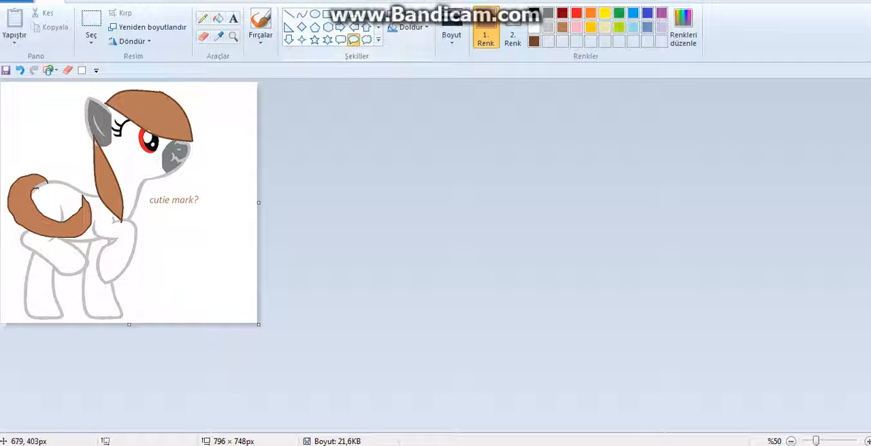
- Widen the canvas rightward and sketch a speech bubble outline to the right of the pony
drag(207, 106, 252, 180)
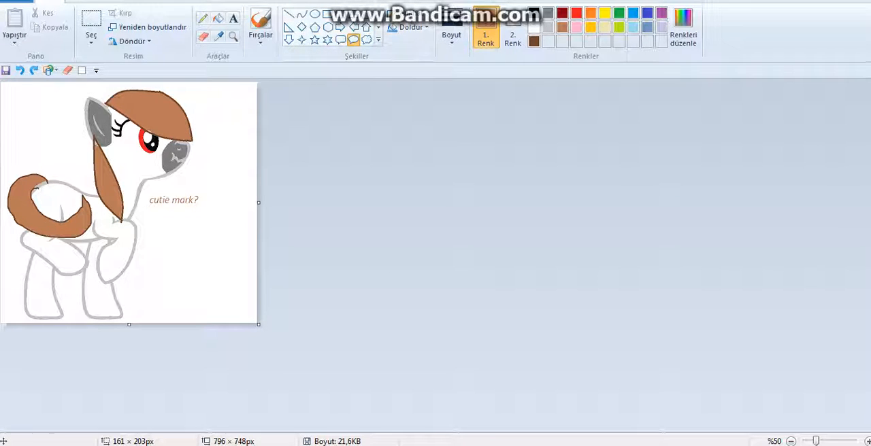
drag(259, 202, 386, 202)
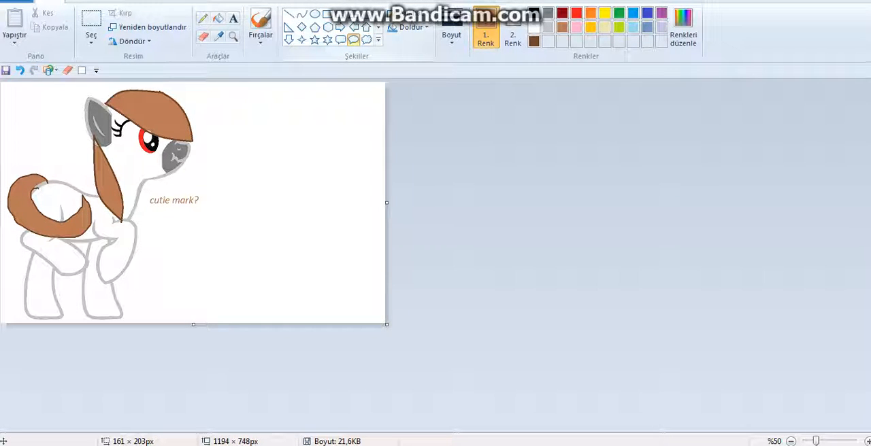
drag(300, 160, 381, 215)
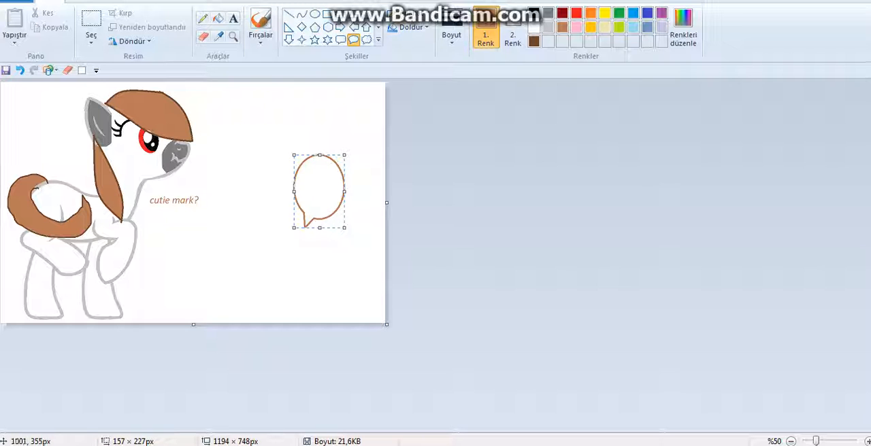
drag(345, 191, 295, 191)
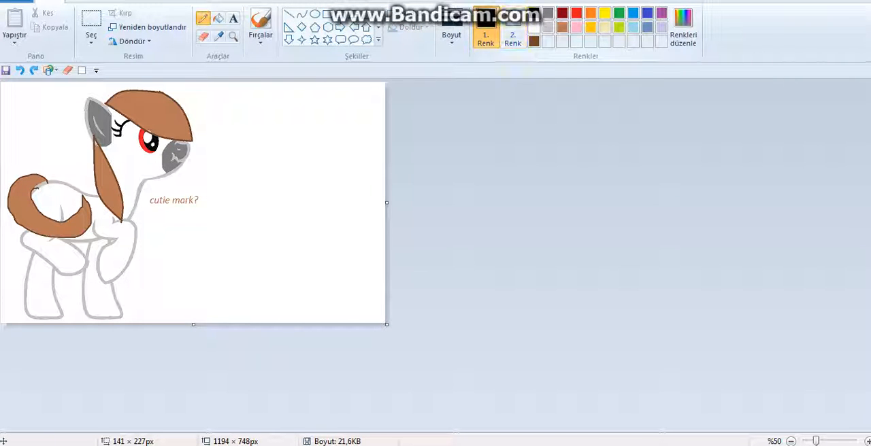
drag(275, 190, 297, 184)
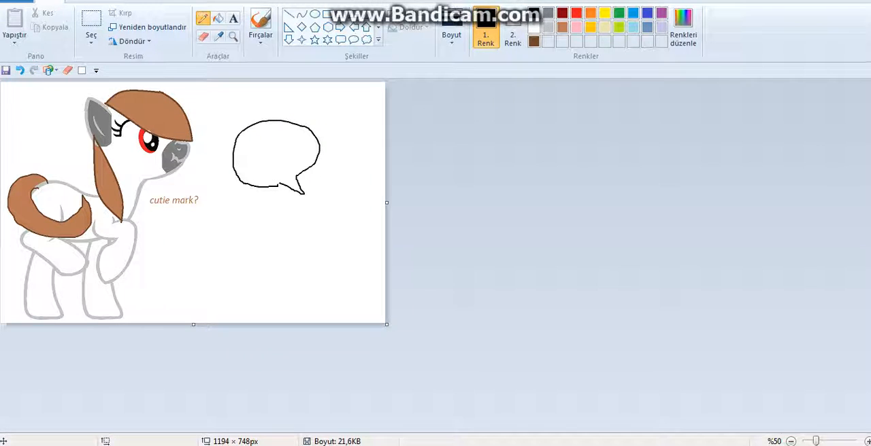
- Trim the canvas to 1026 pixels, add motion lines under the bubble, and move the text inside it
drag(386, 201, 332, 201)
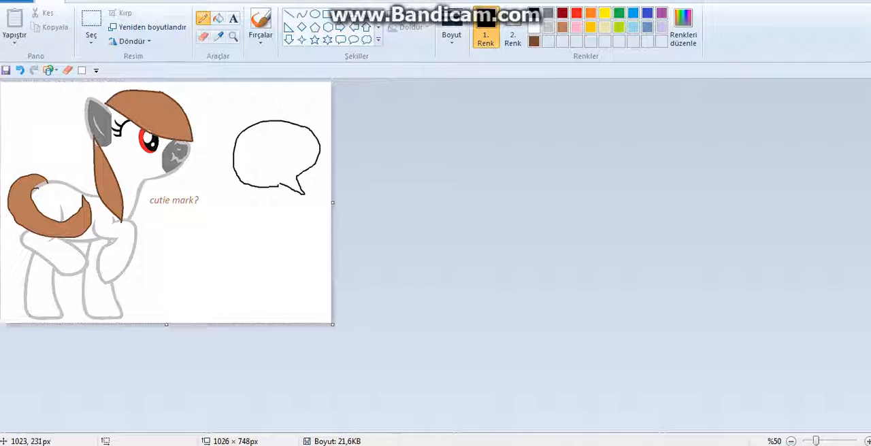
drag(272, 207, 288, 206)
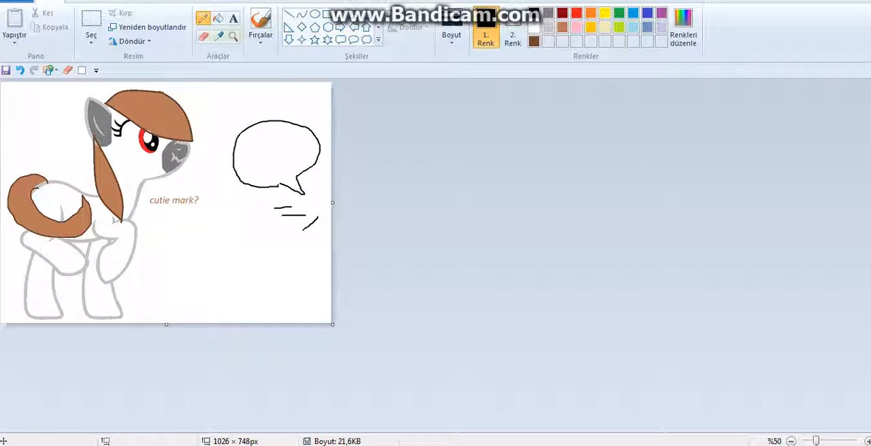
click(90, 28)
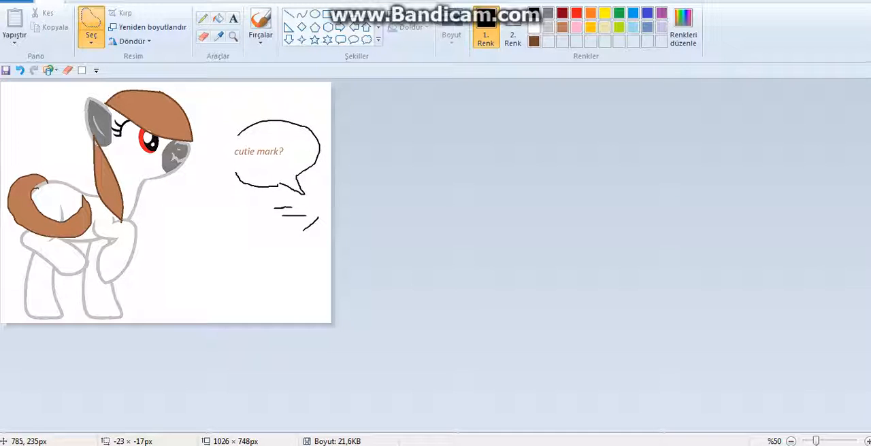
- Close Paint saving the changes (Kaydet) so the picture opens in Windows Photo Viewer
click(89, 35)
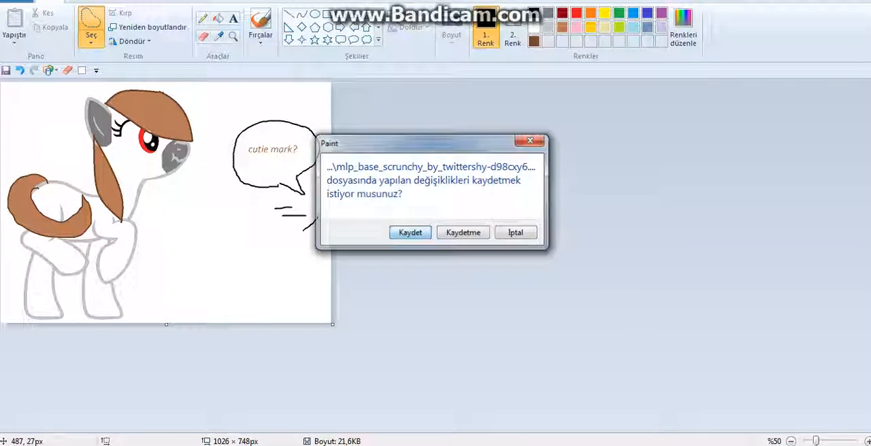
click(462, 231)
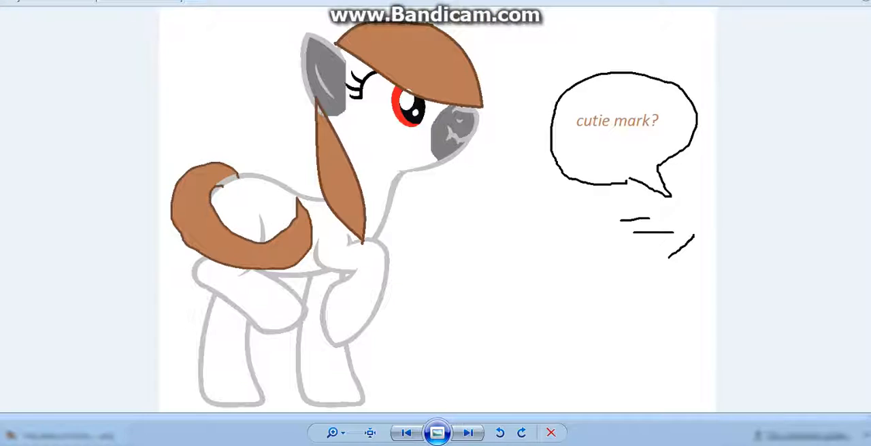